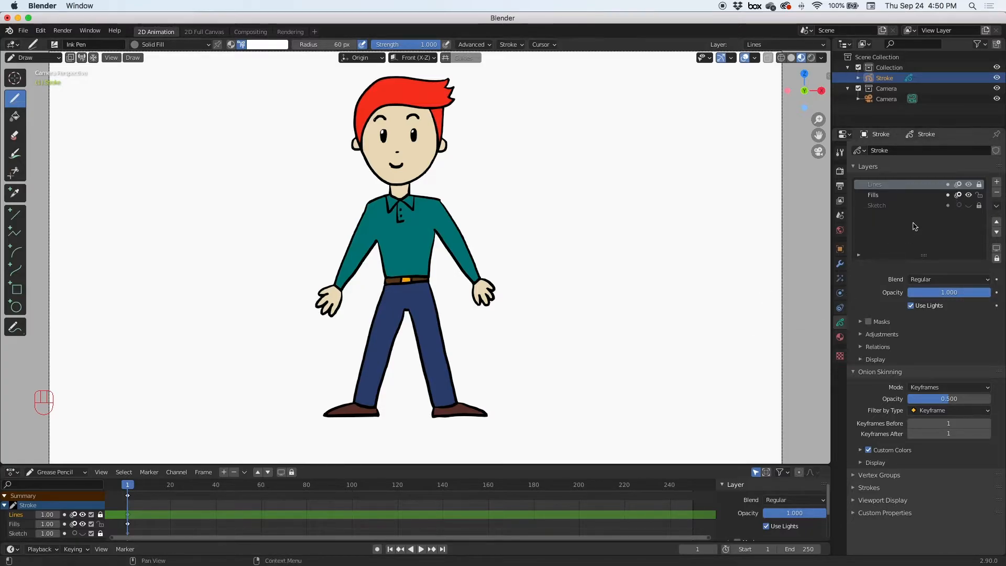
mouse_move(877, 210)
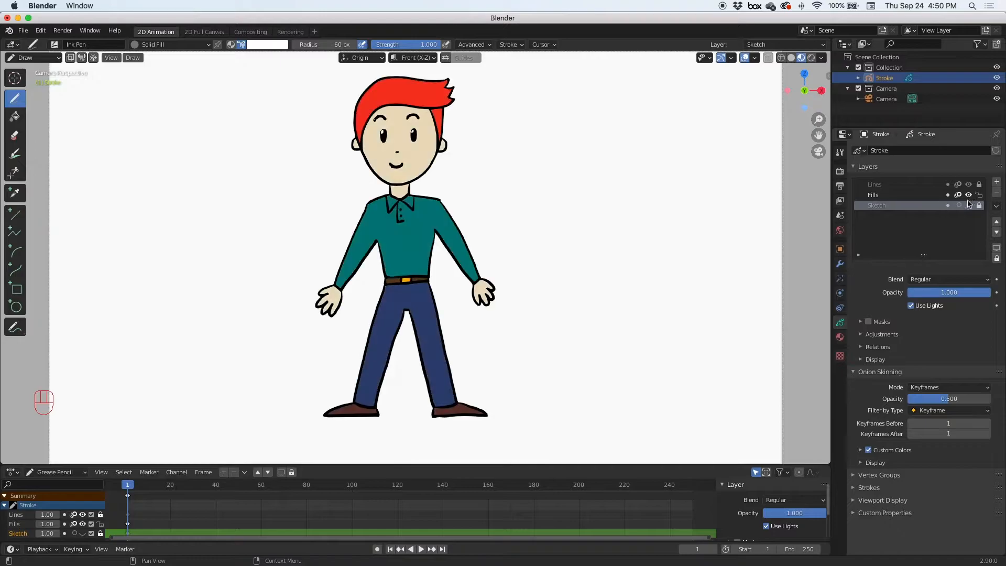
- Add a layer named Shadows, then hide and reshow the Fills layer
left_click(995, 181)
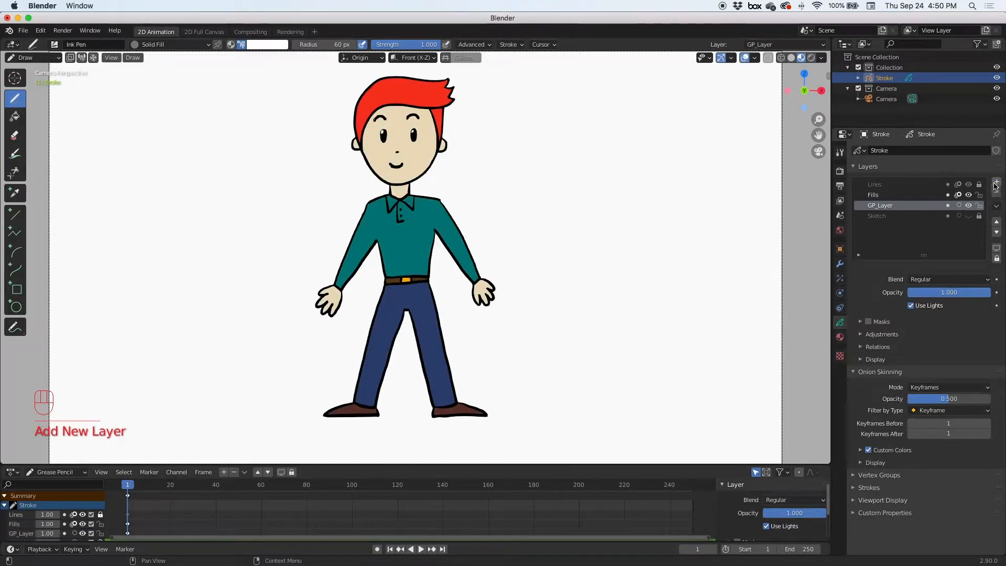
double_click(880, 205)
type("Shadows")
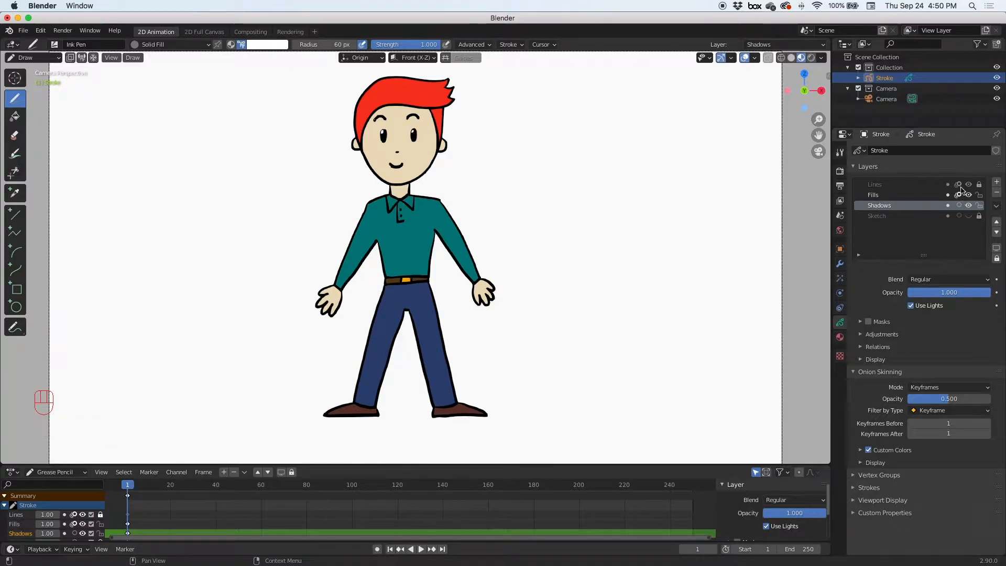
left_click(968, 194)
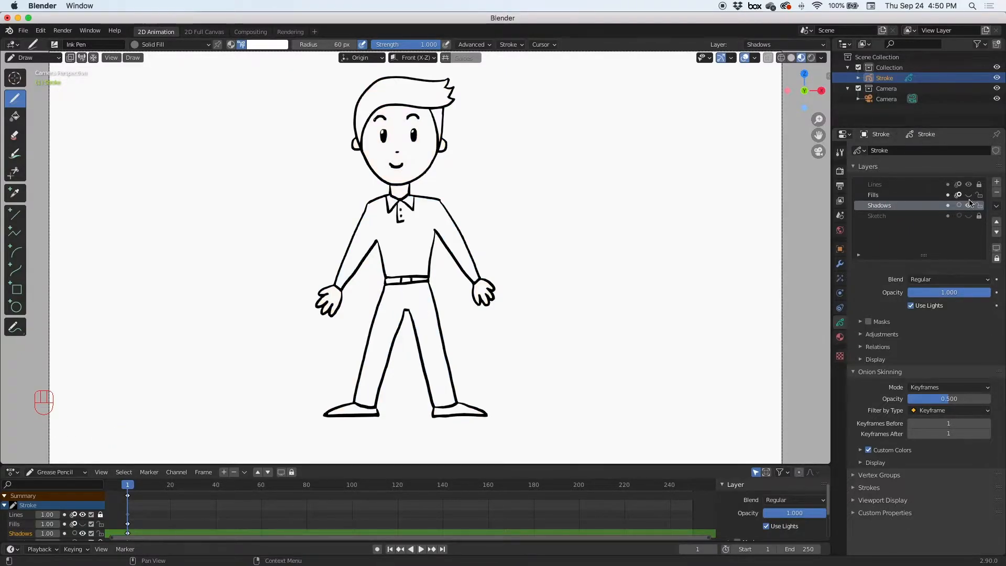
left_click(968, 195)
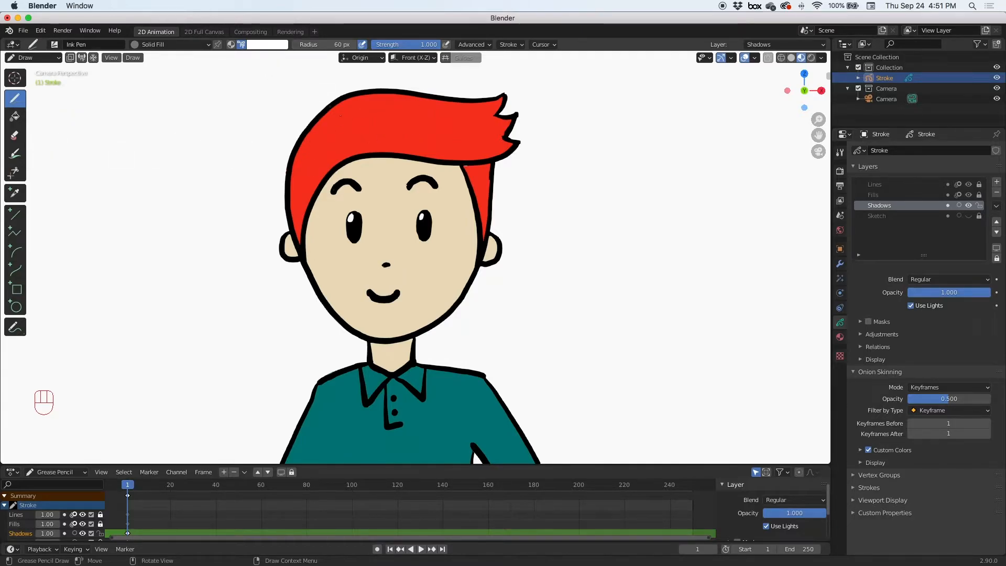
- Choose a dark red brush colour for hair shading and undo a stray stroke
left_click(265, 44)
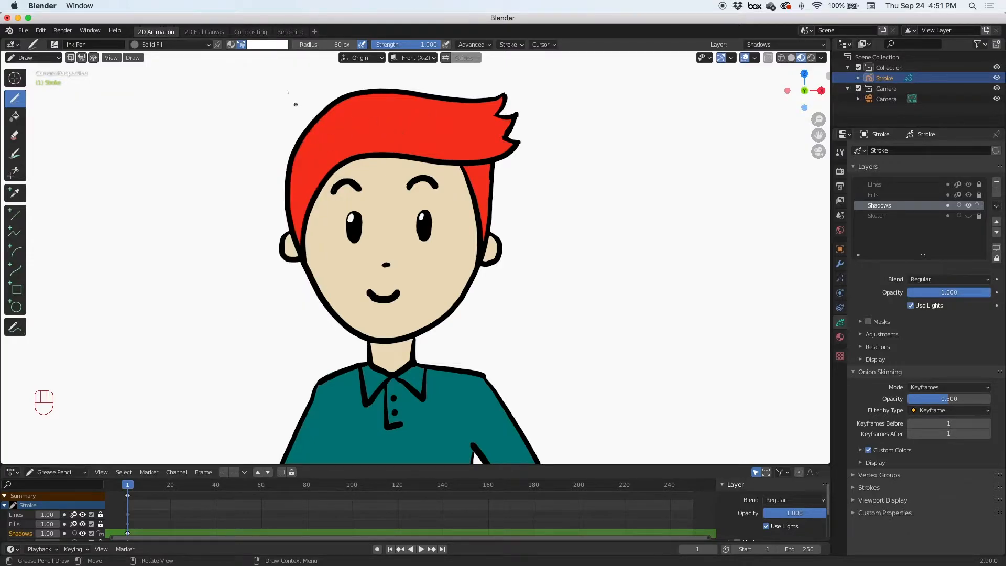
left_click(266, 44)
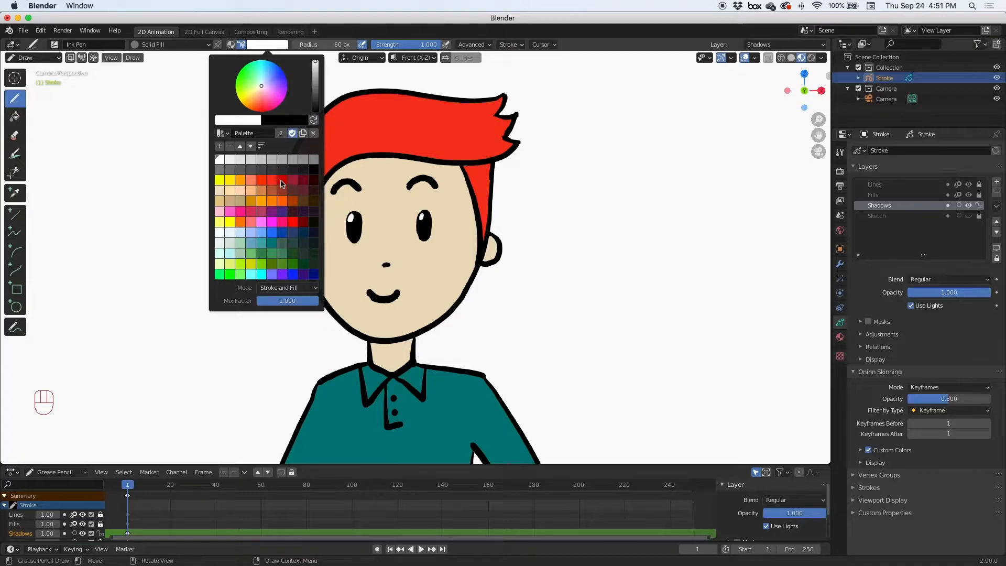
left_click(278, 180)
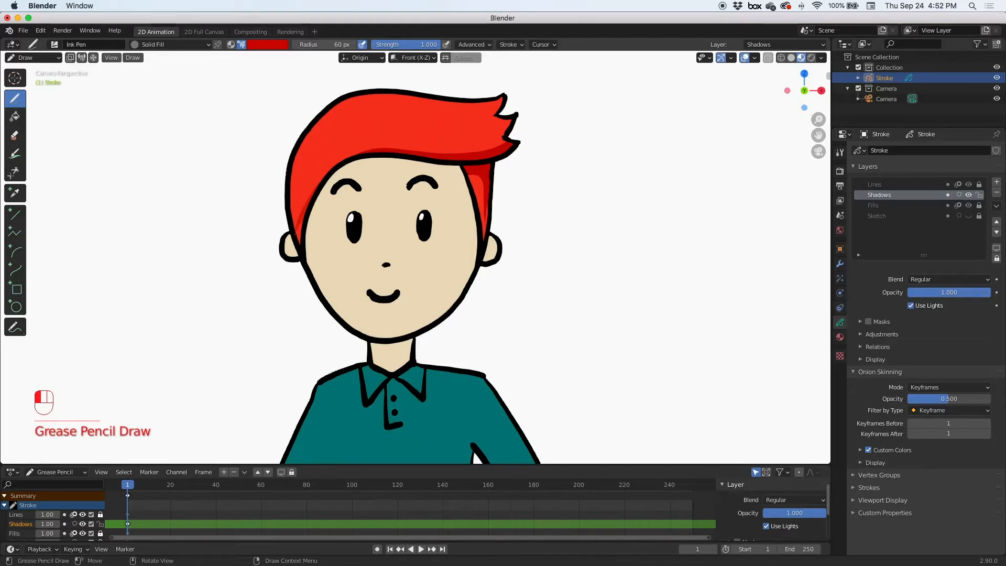
key("cmd+z")
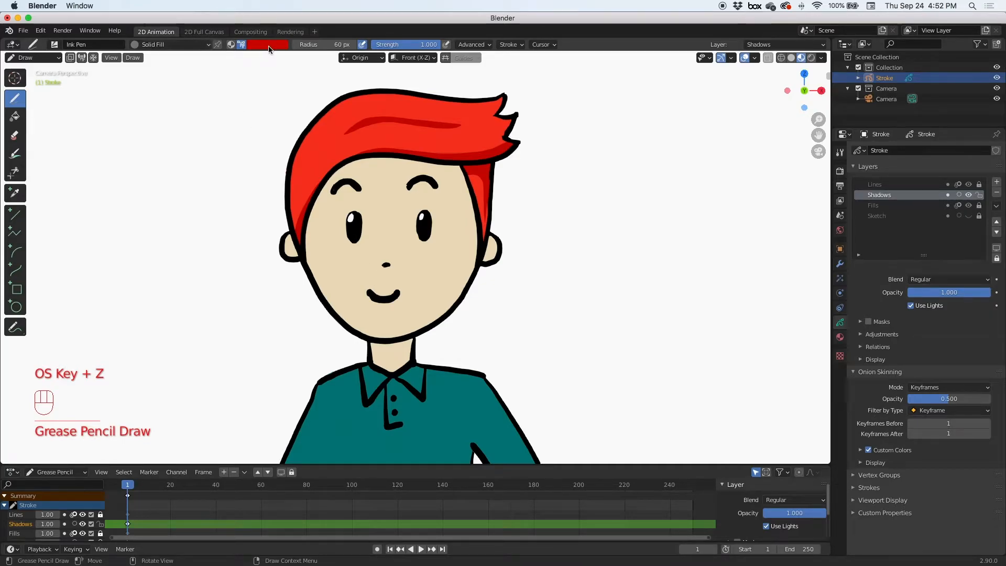
- Pick a darker tan and paint a shadow down the face's right side, redrawing once
left_click(268, 44)
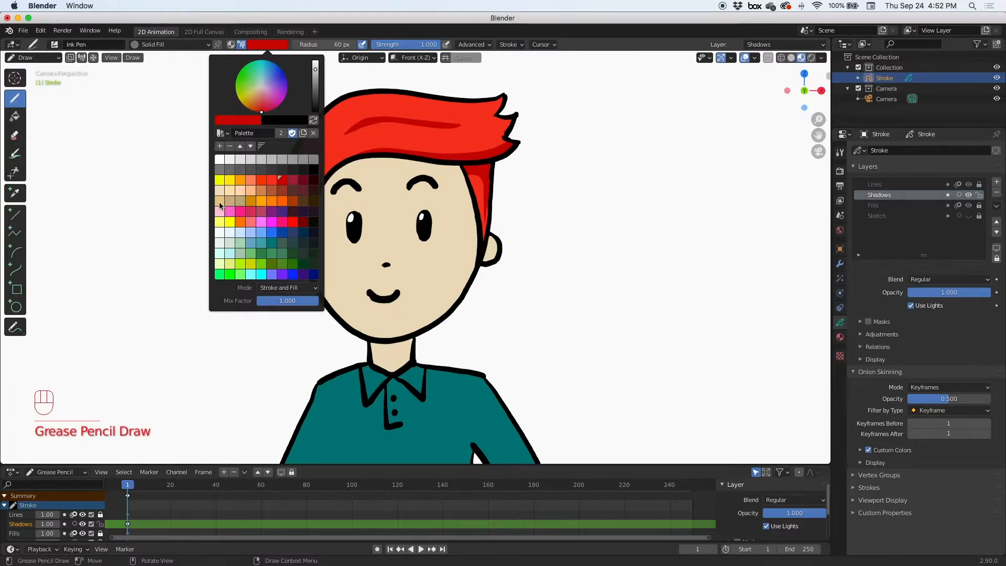
left_click(228, 201)
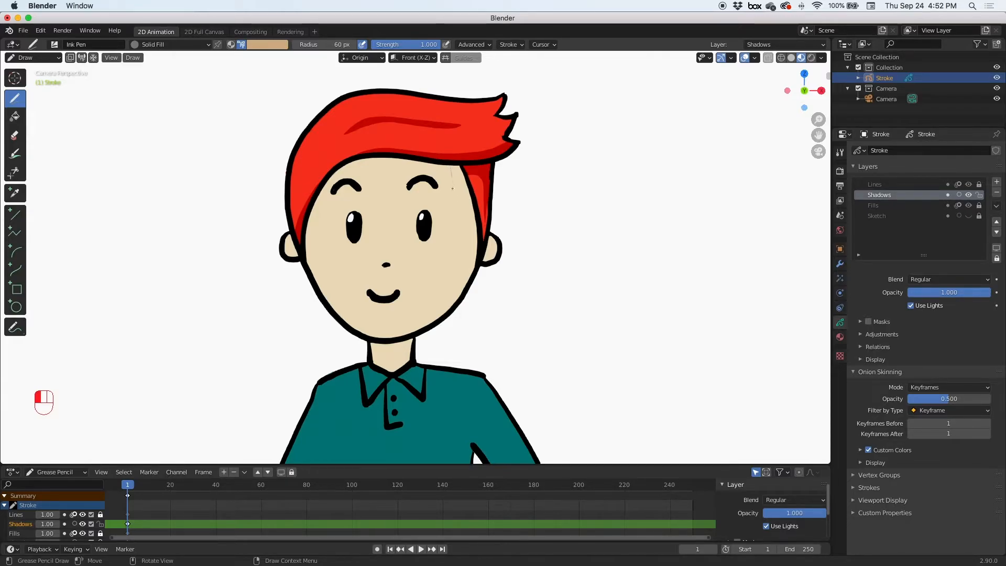
left_click_drag(449, 180, 449, 315)
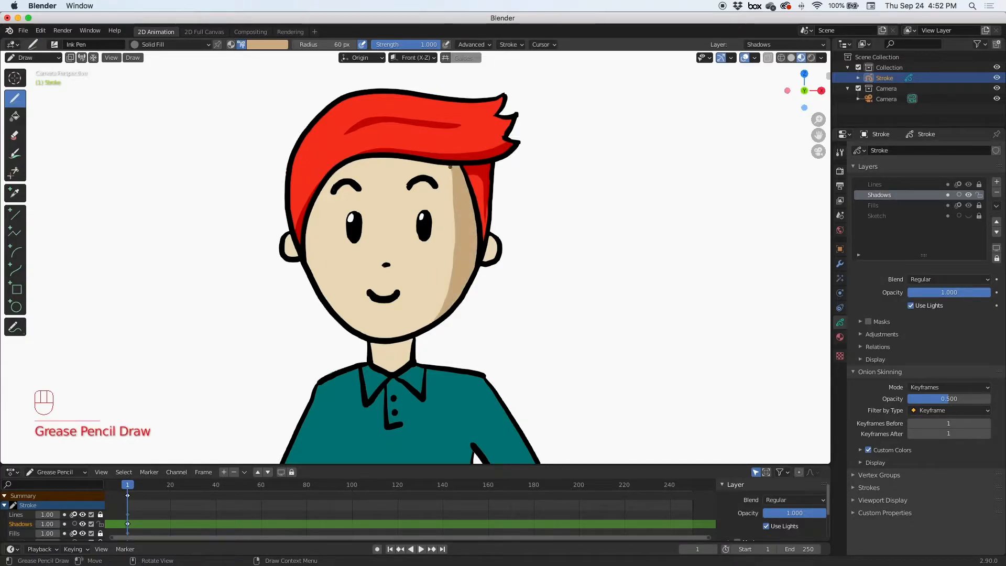
key("cmd+z")
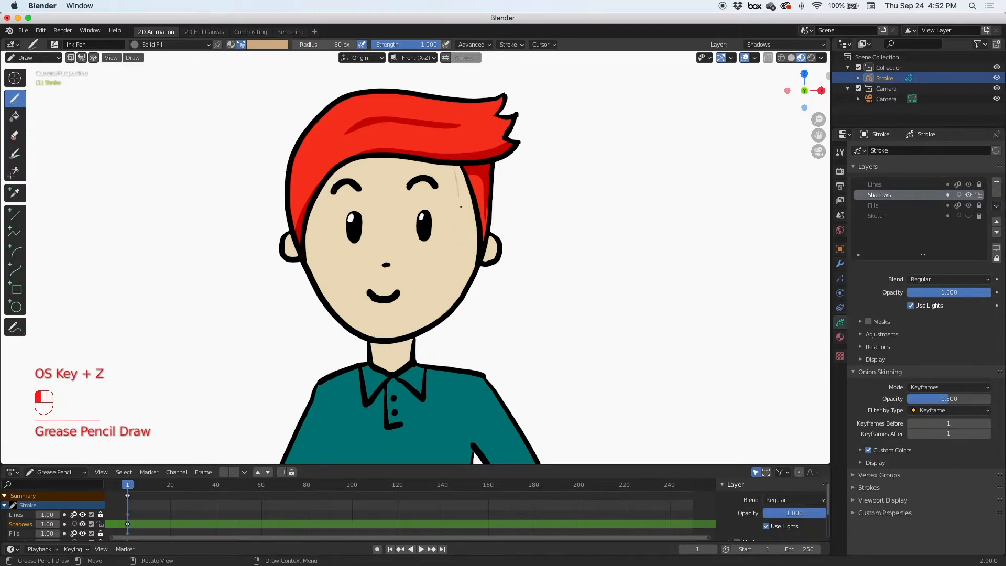
left_click_drag(455, 170, 440, 321)
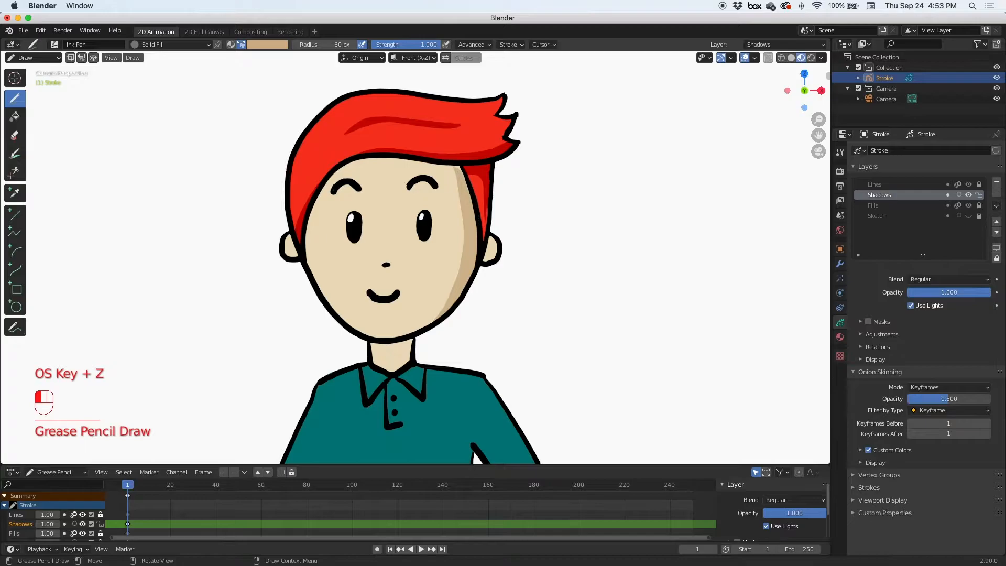
left_click_drag(462, 167, 466, 315)
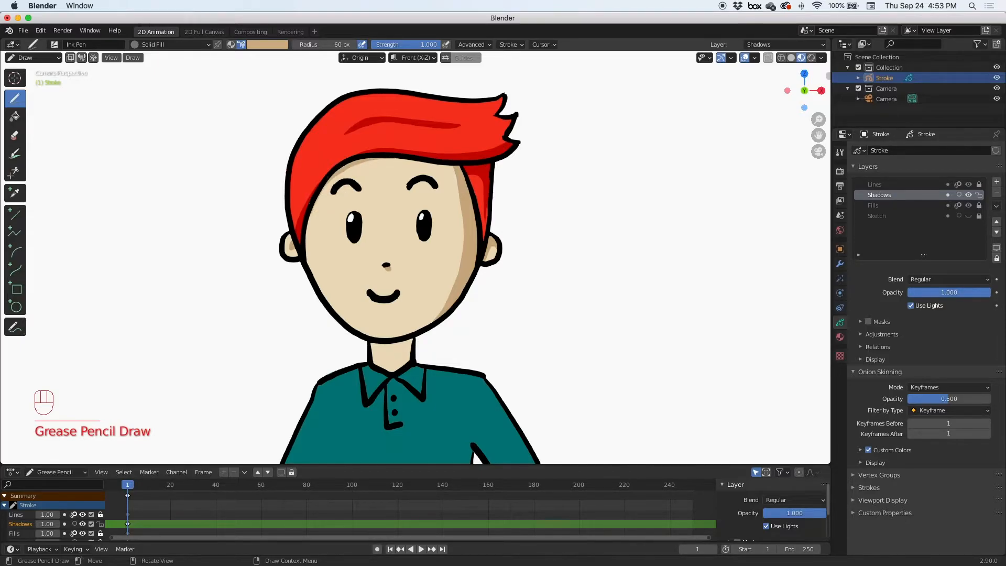
left_click(372, 351)
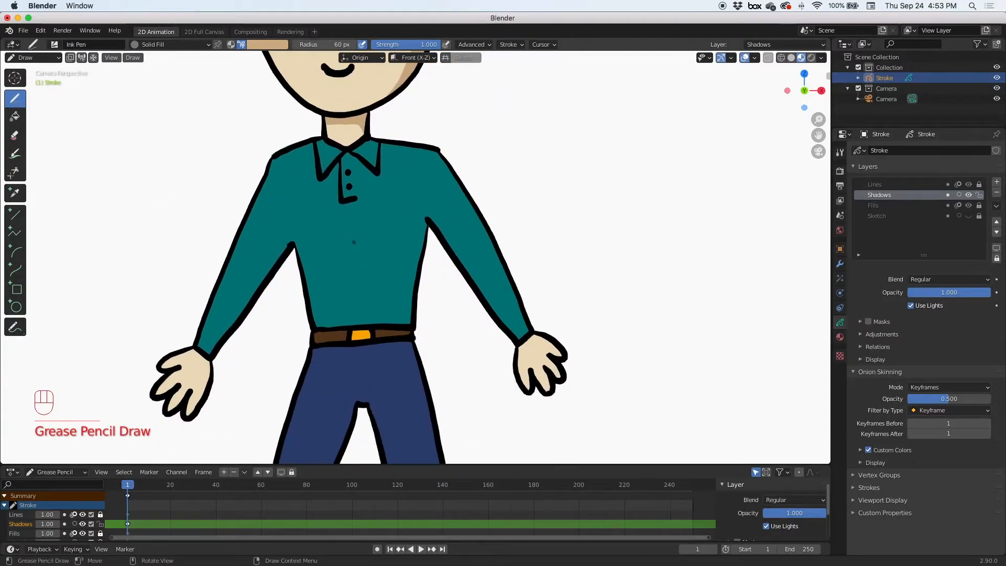
- Pick dark teal and shade the shirt torso's right side and the sleeve edges
left_click(264, 44)
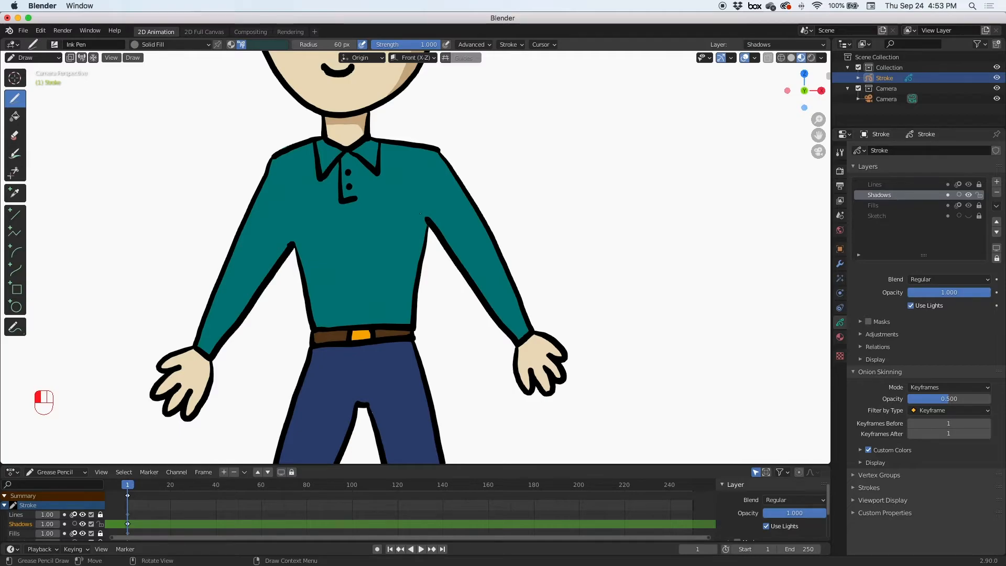
left_click_drag(421, 214, 404, 327)
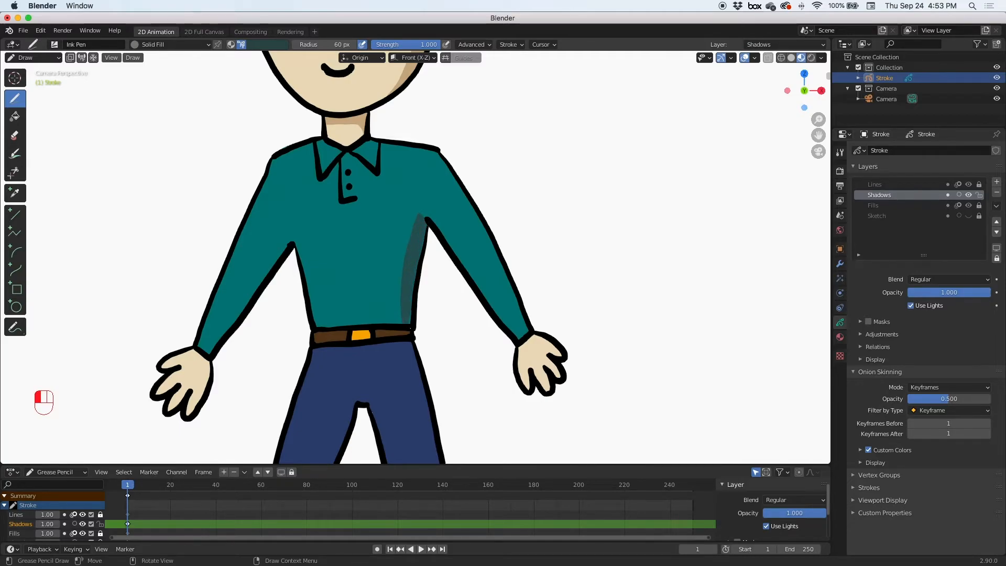
left_click_drag(415, 218, 408, 324)
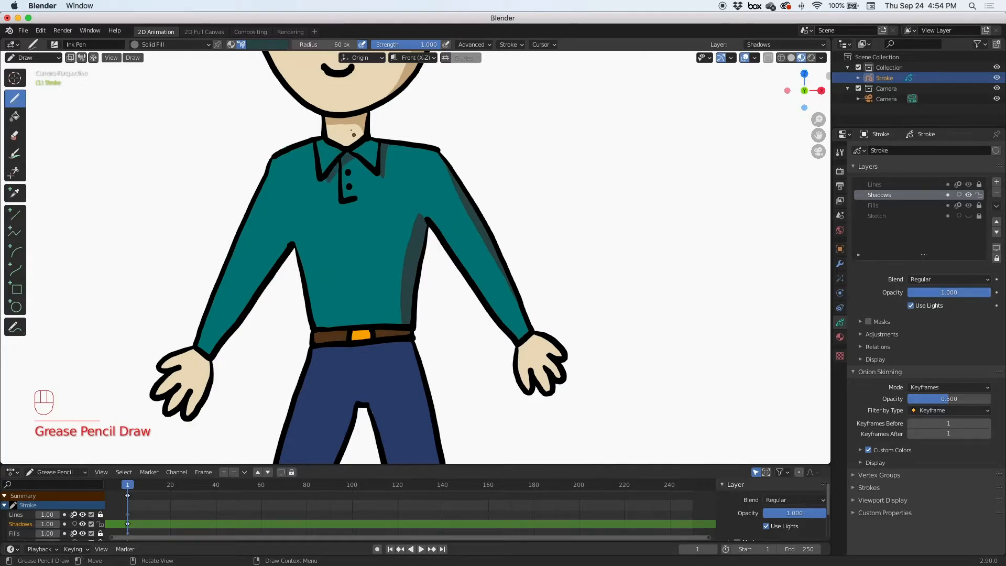
key("cmd+z")
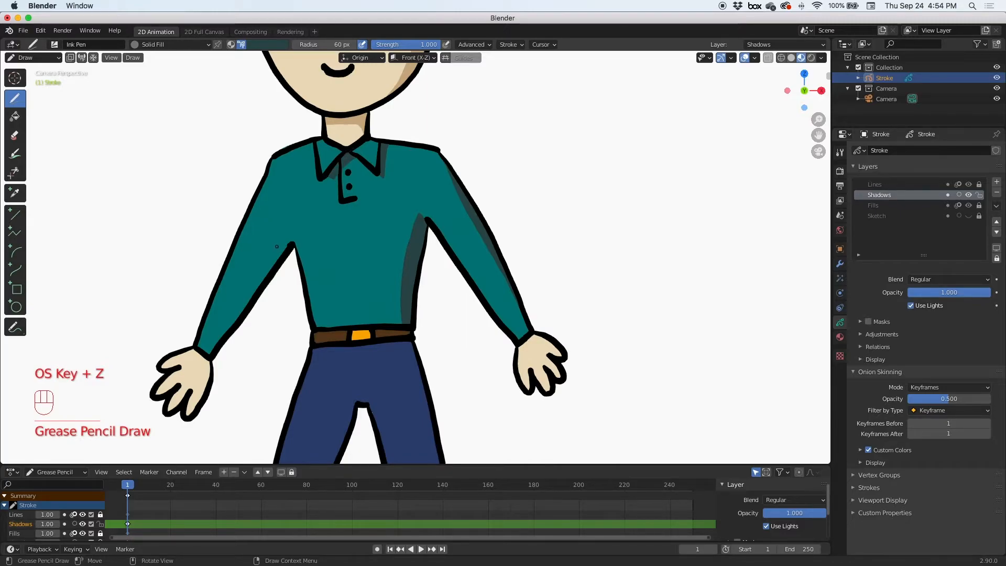
left_click_drag(279, 246, 221, 327)
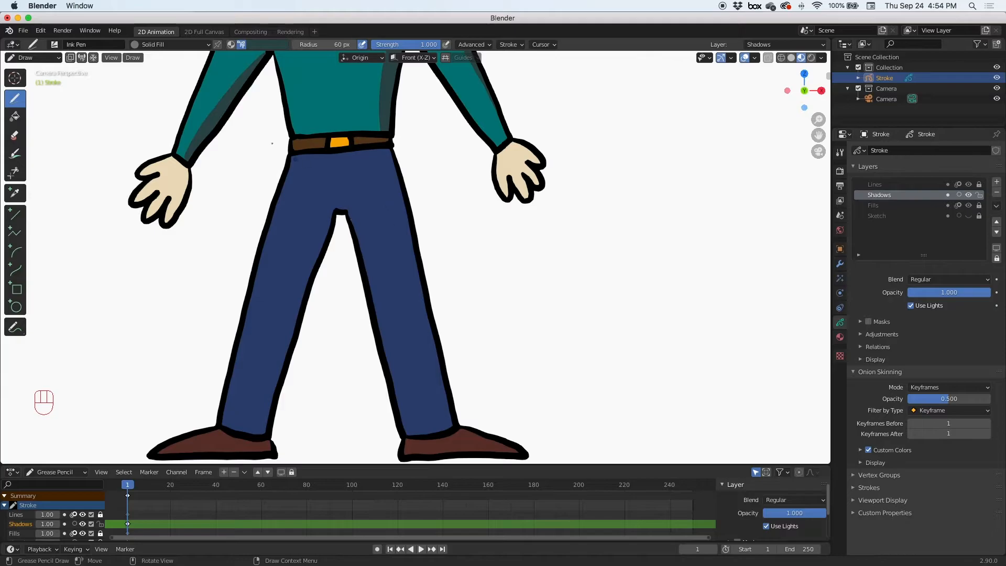
- Pick a darker navy and paint shadows along the trouser legs' right edges
left_click(241, 44)
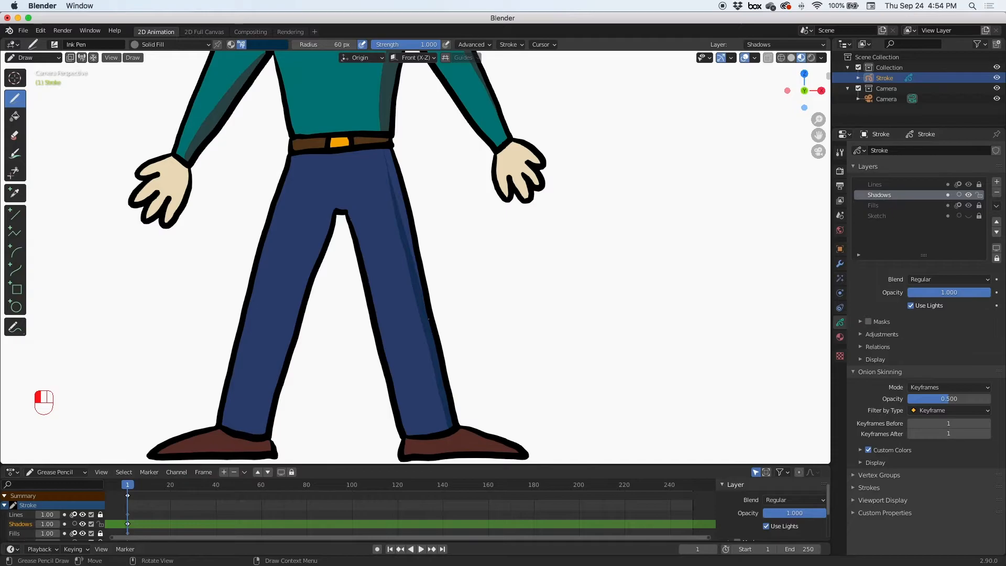
left_click_drag(383, 149, 452, 427)
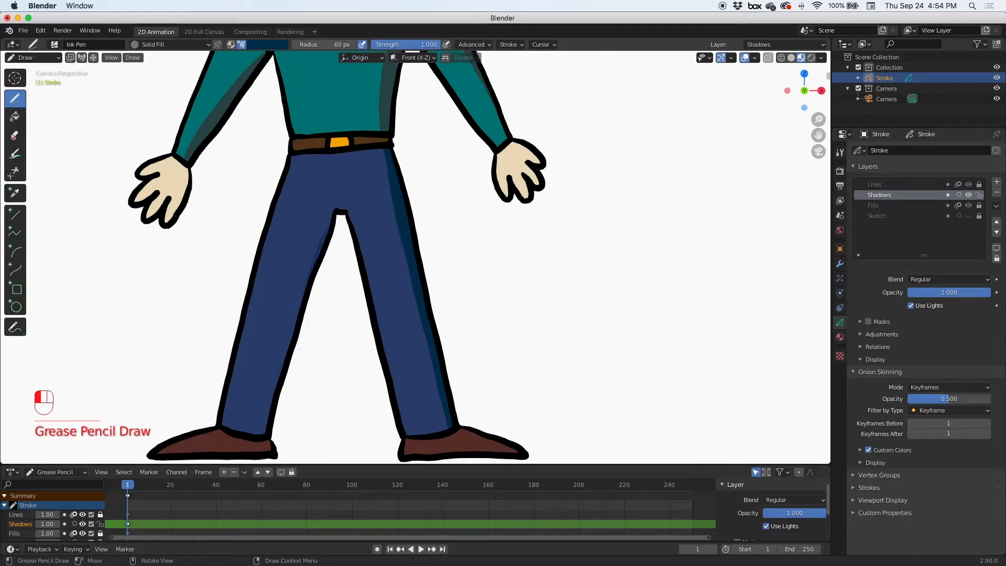
left_click_drag(327, 231, 270, 429)
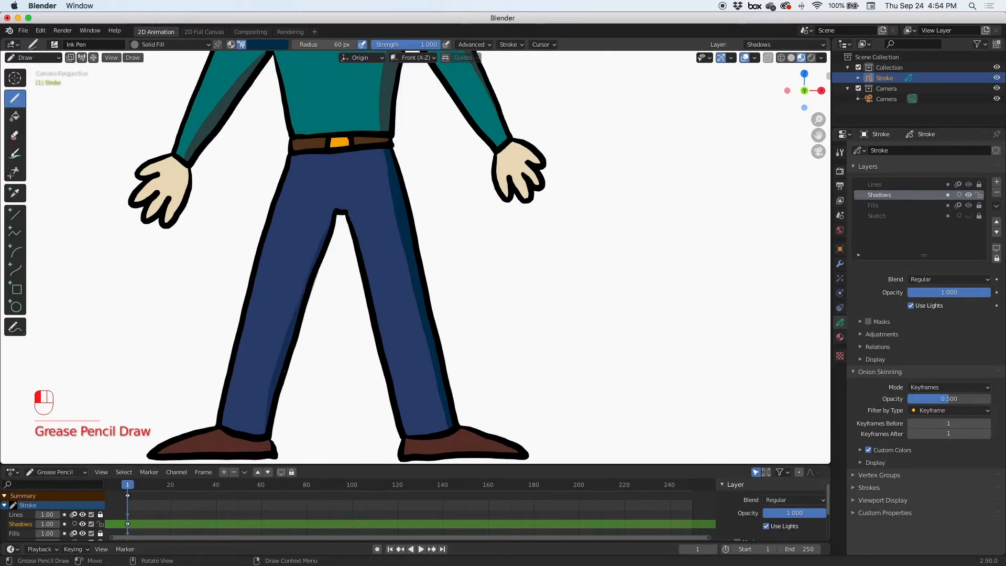
left_click_drag(336, 207, 268, 436)
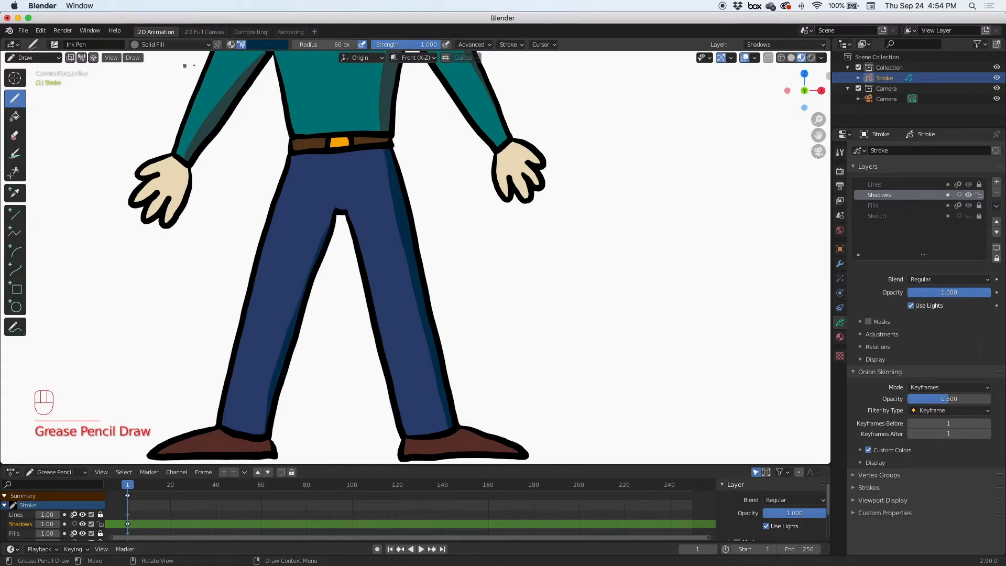
- Choose a dark brown for shoe shadows, then fit the whole character in view
left_click(266, 44)
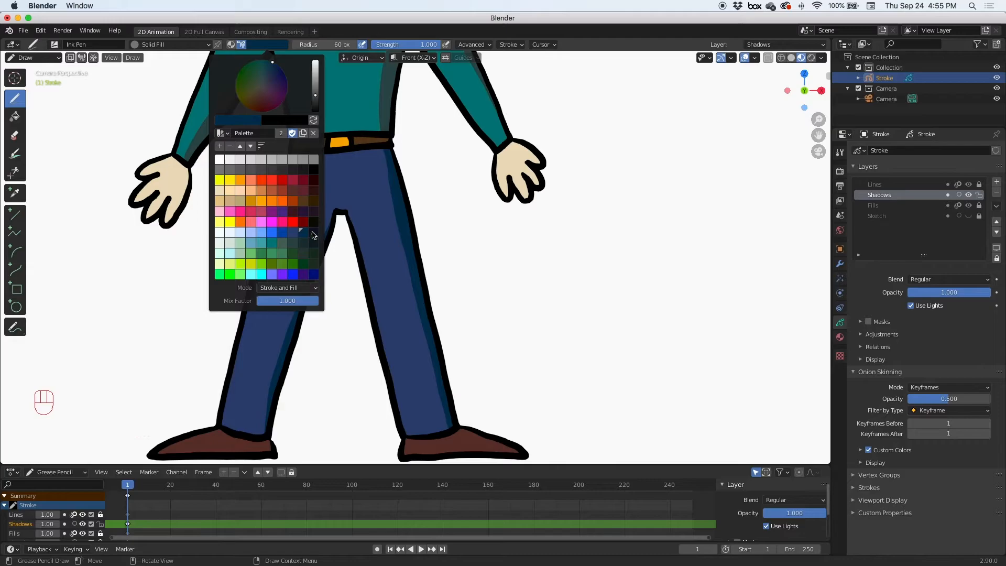
left_click(301, 232)
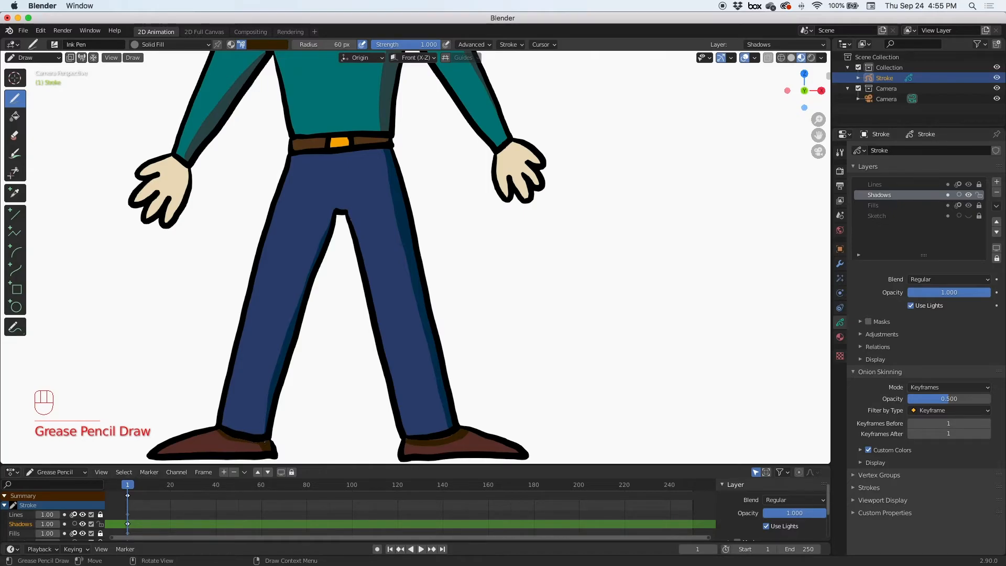
key("Home")
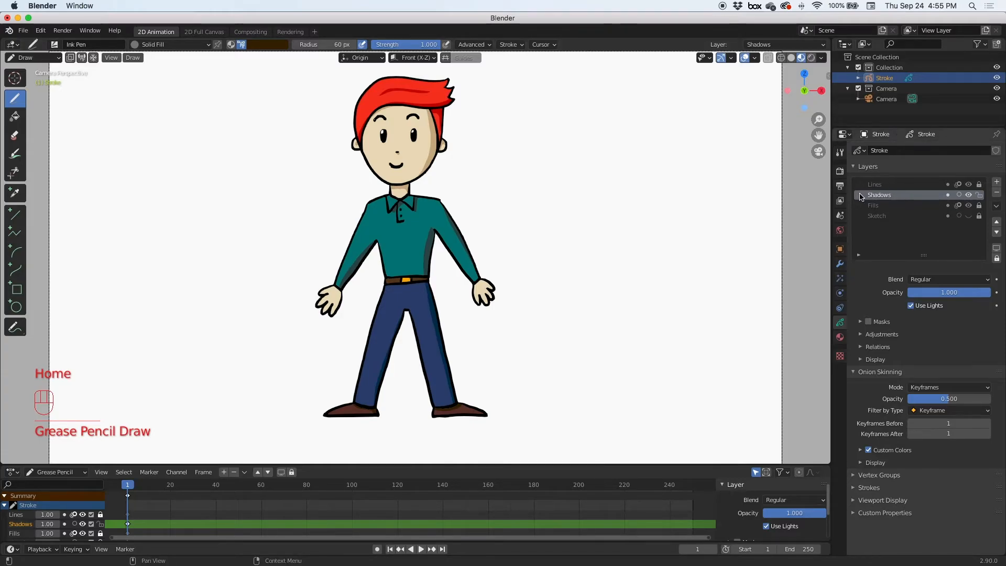
- Select Shadows, add a new layer above it and try renaming it Hi Lites
left_click(397, 113)
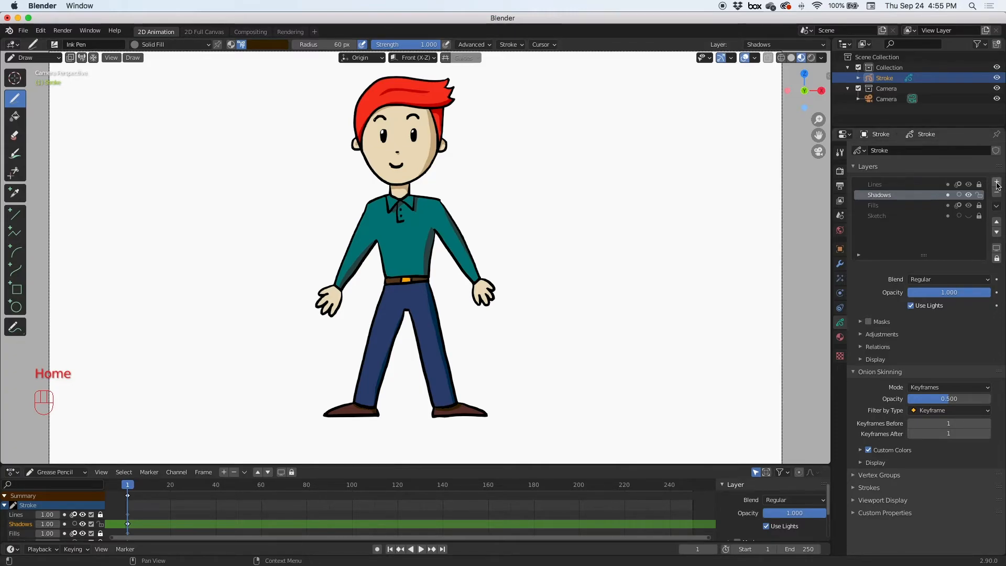
left_click(997, 184)
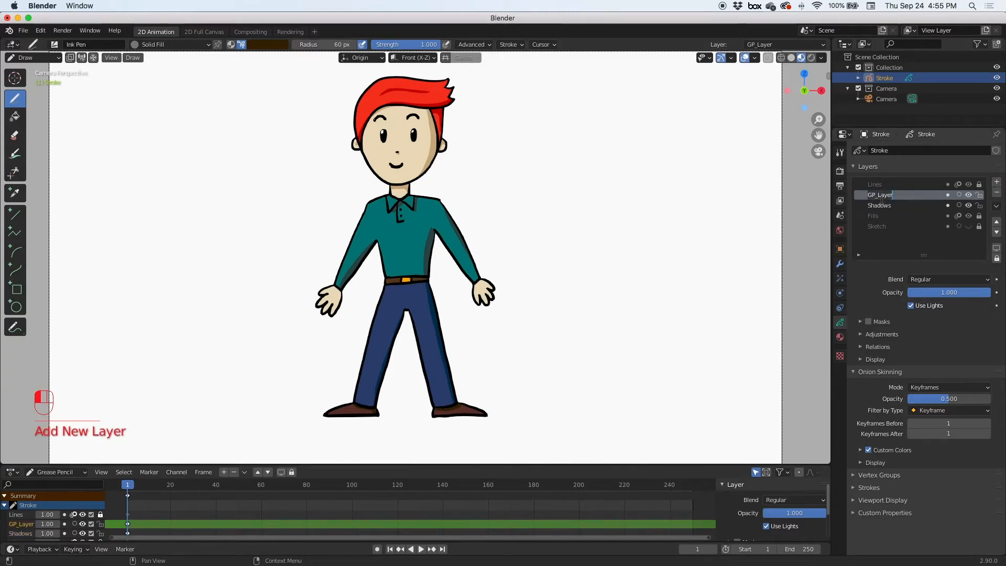
double_click(879, 194)
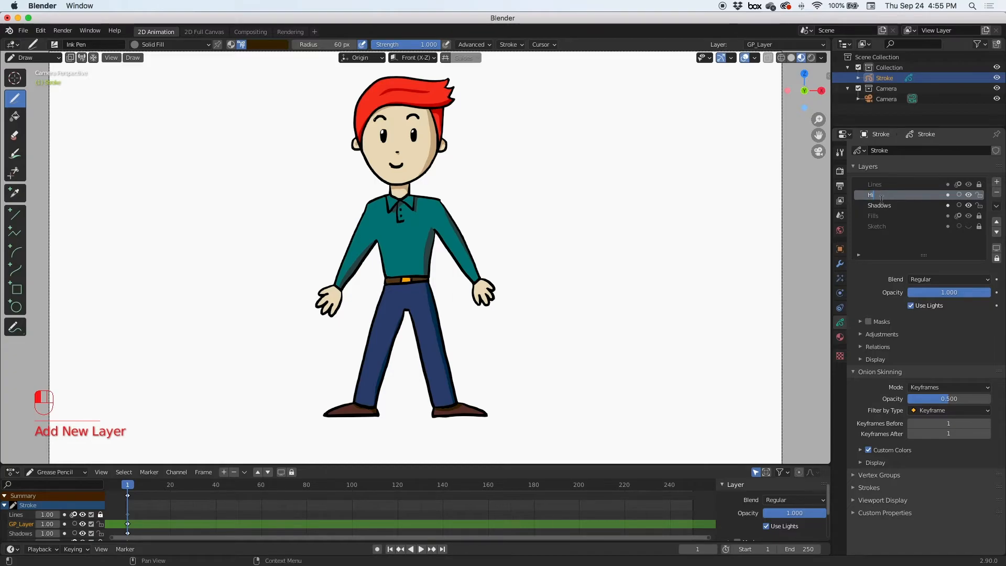
type("Lites")
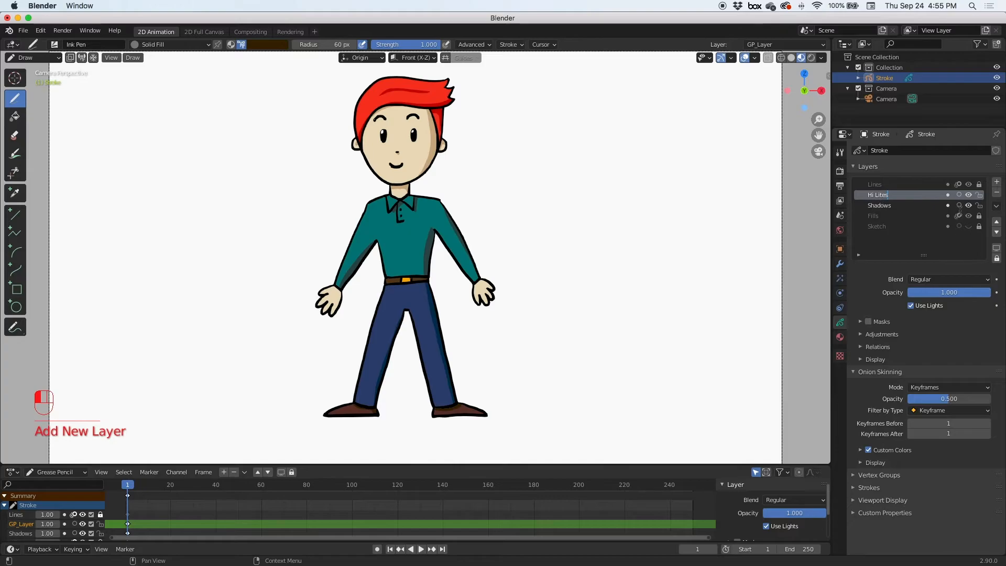
double_click(878, 194)
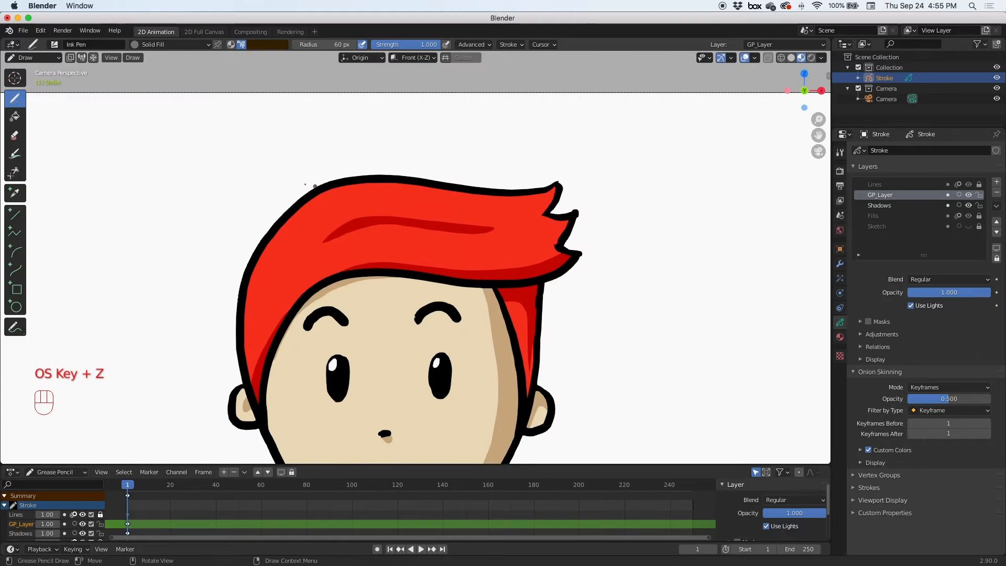
- Undo the last change, name the layer Hi Lites and pick a lighter salmon colour
left_click(268, 44)
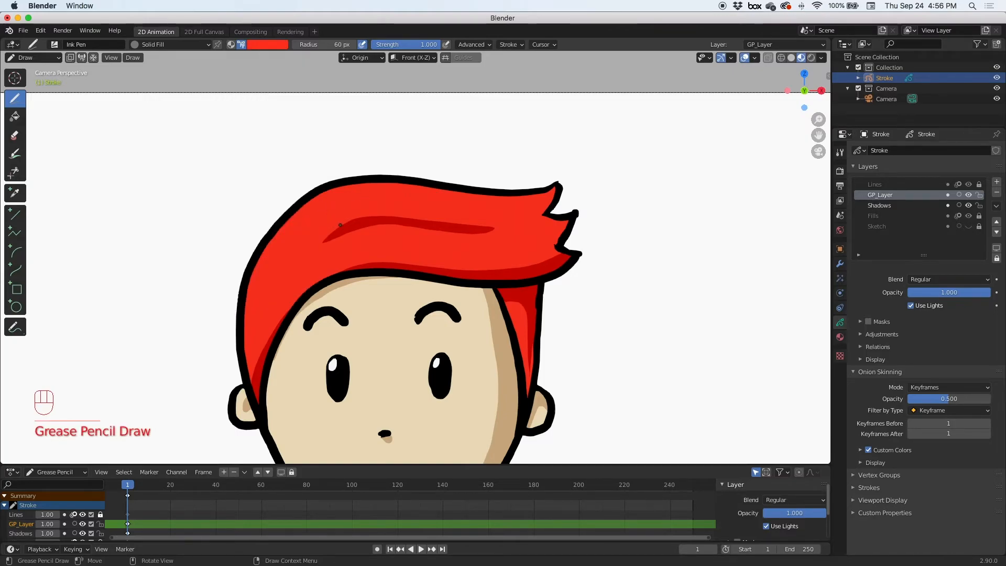
key("cmd+z")
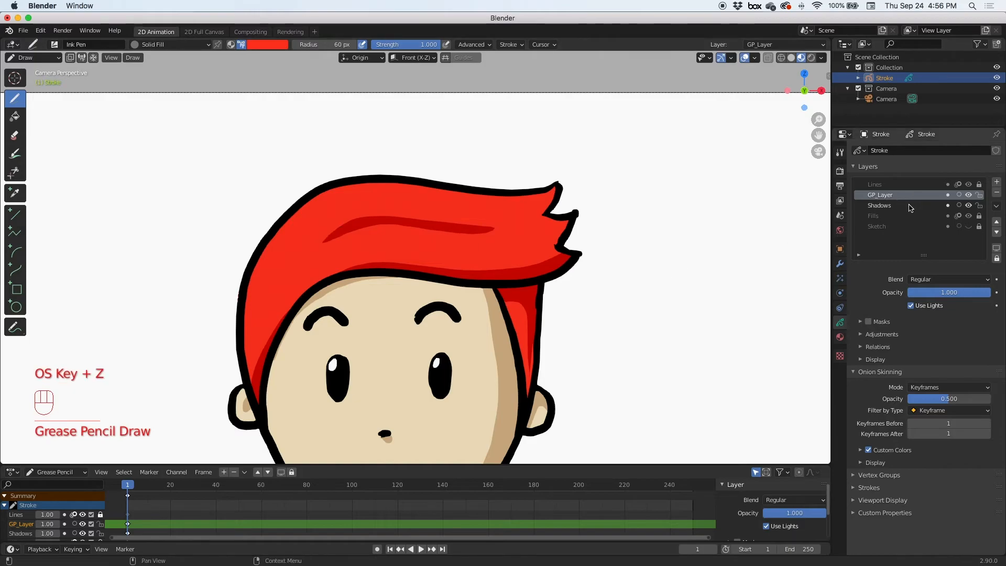
mouse_move(922, 200)
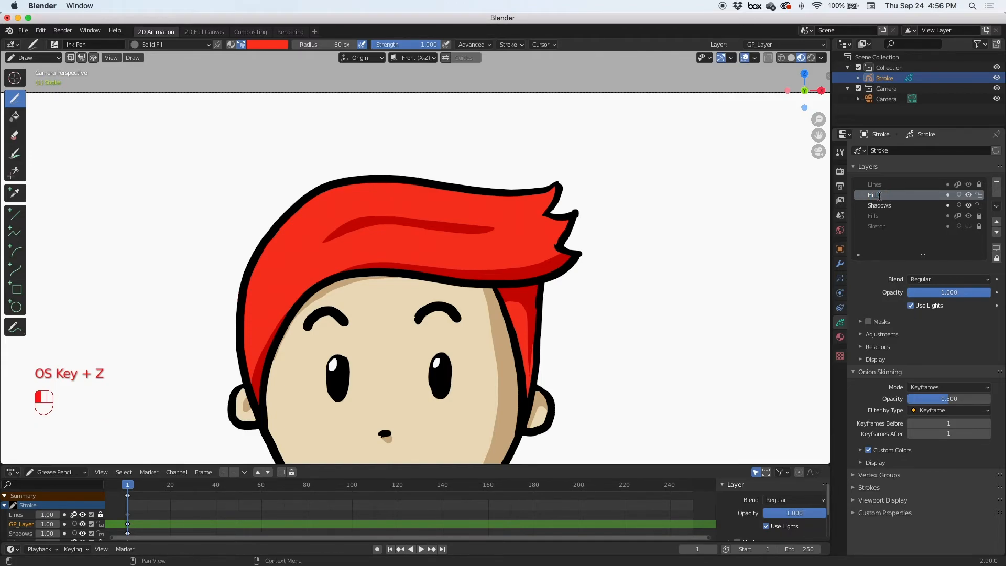
left_click(877, 194)
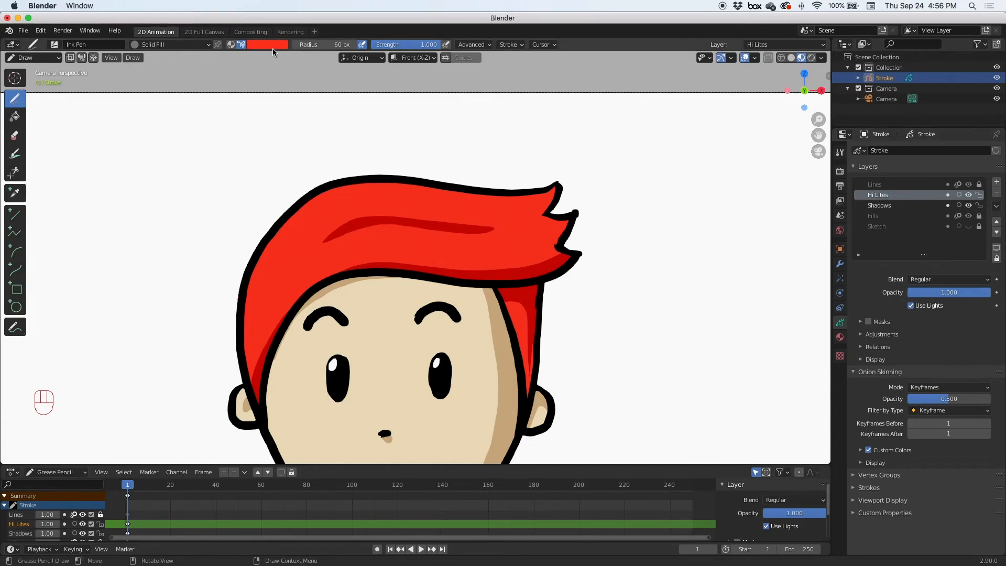
left_click(265, 44)
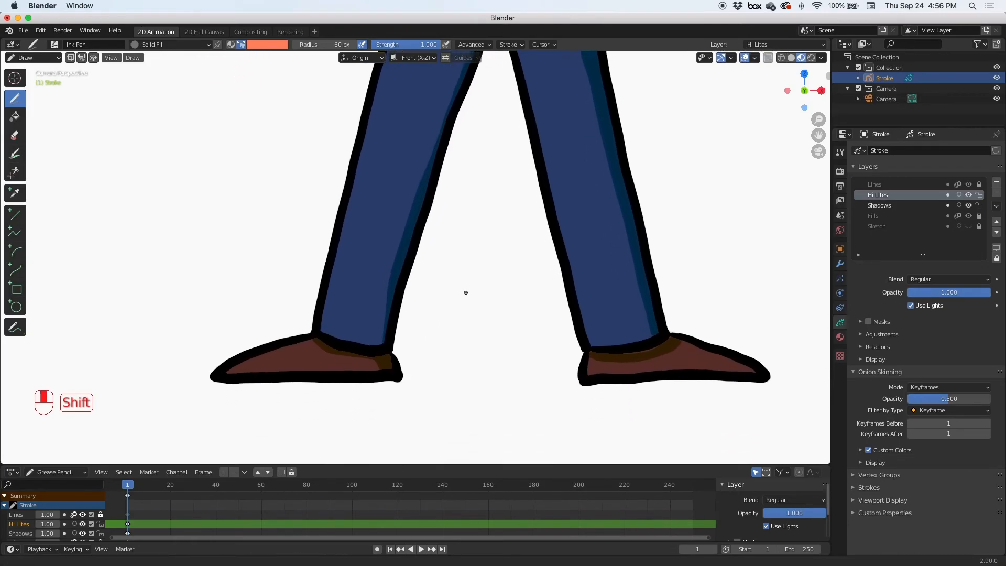
- Choose pale cream and dab two highlights on the left shoe, one on the right
left_click(266, 44)
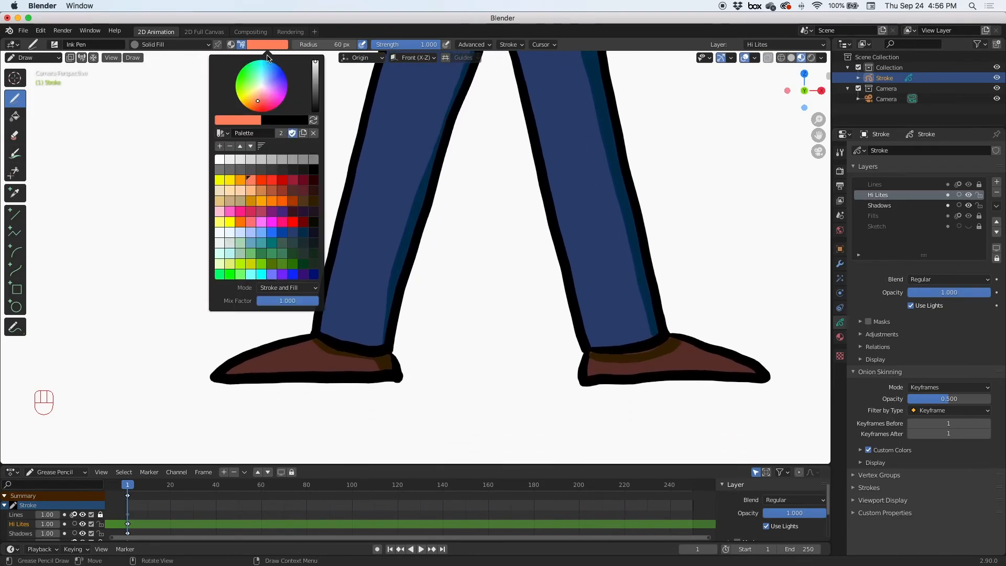
left_click(266, 44)
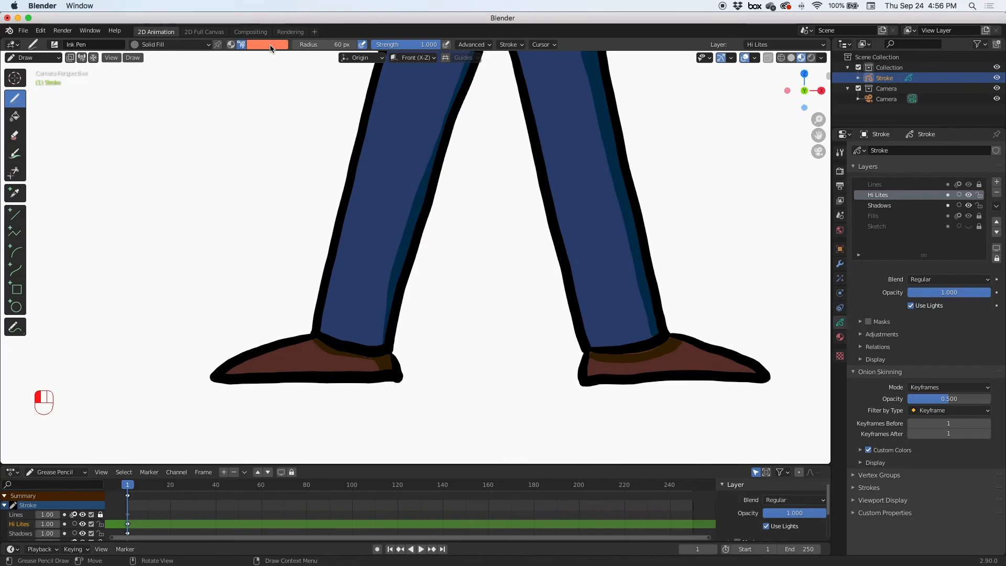
left_click(266, 44)
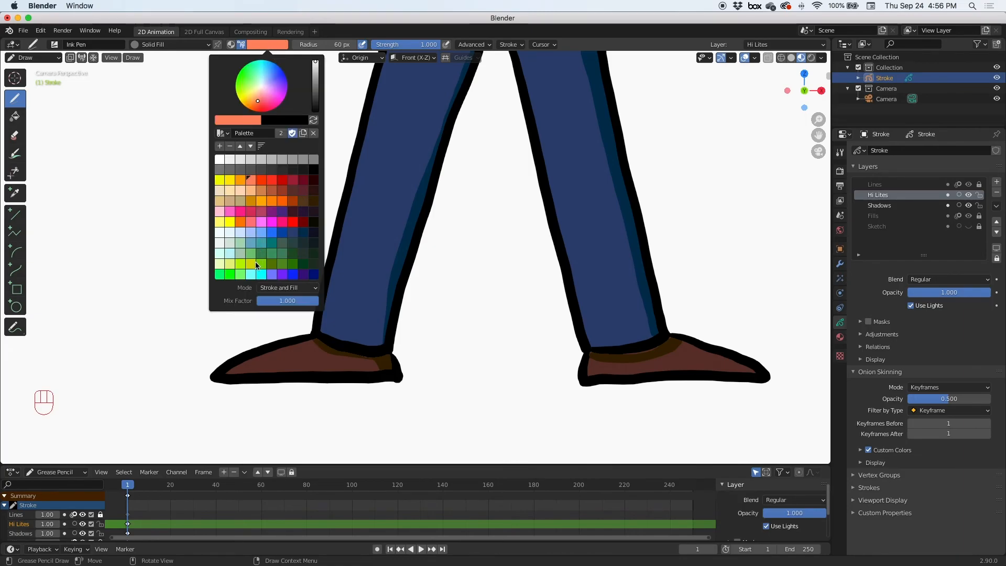
mouse_move(319, 234)
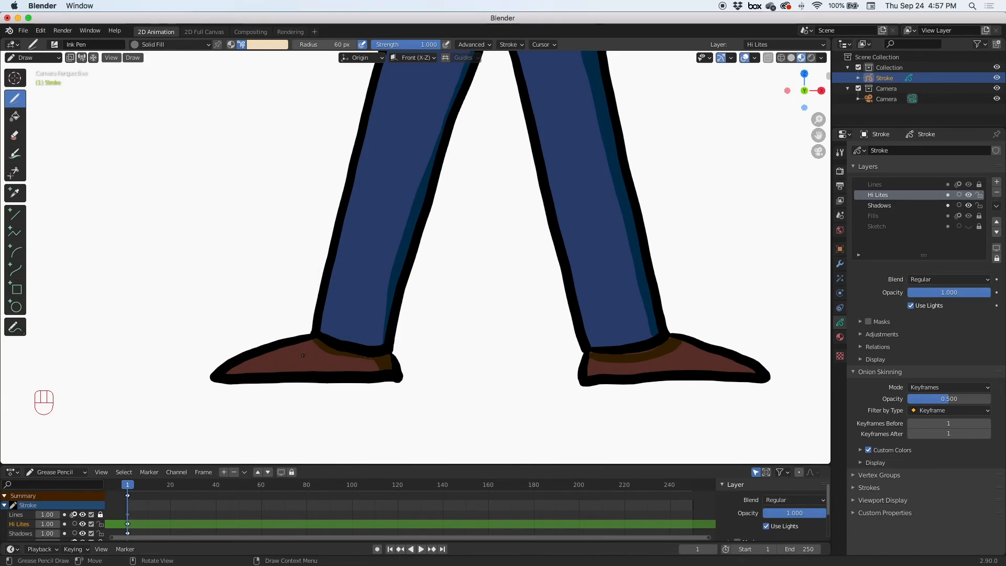
left_click(298, 351)
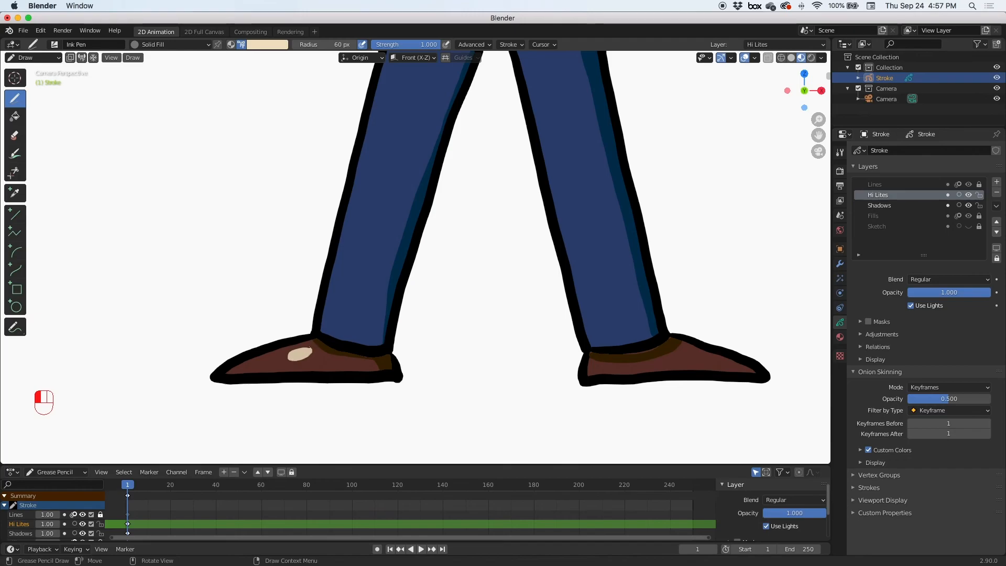
left_click_drag(301, 350, 291, 353)
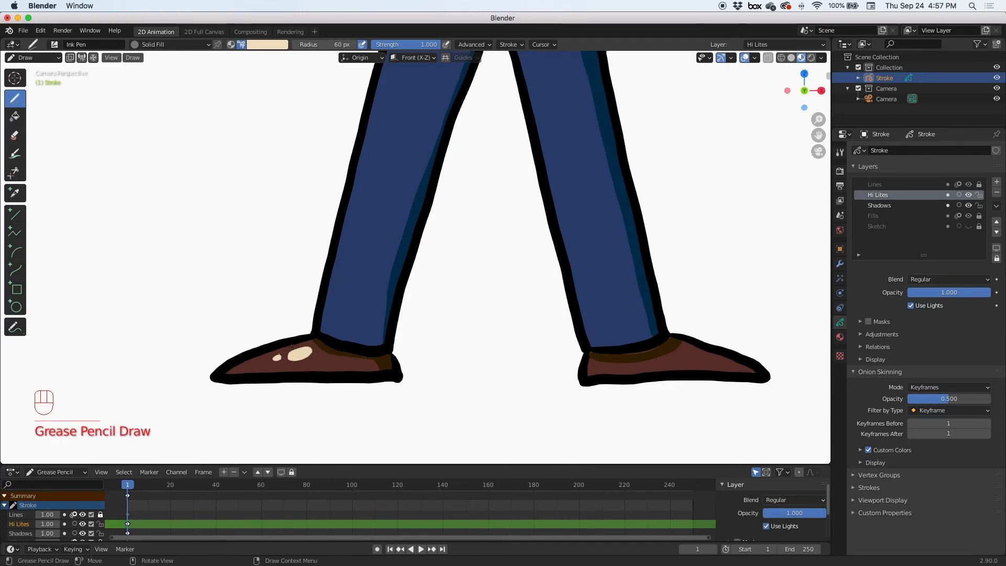
left_click(594, 363)
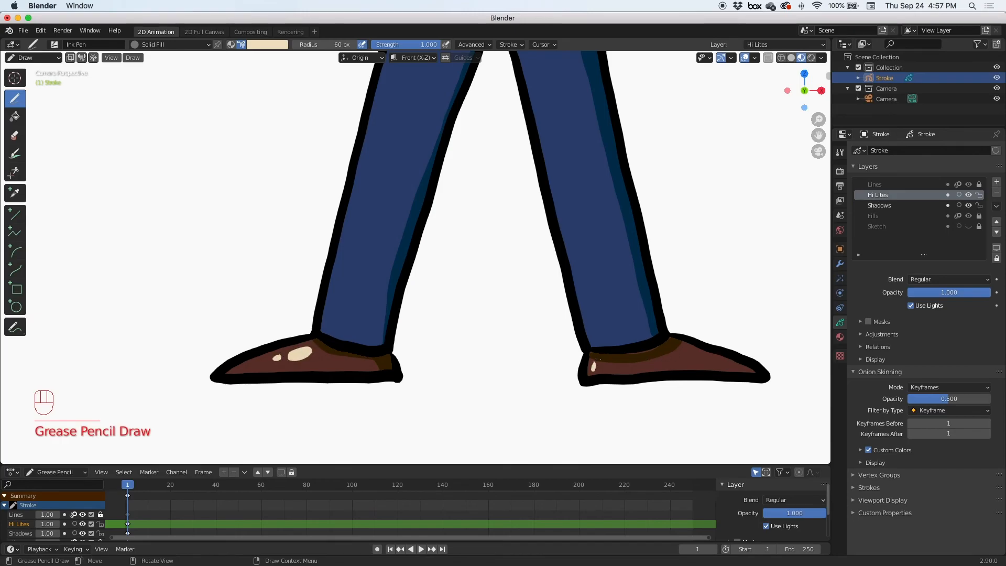